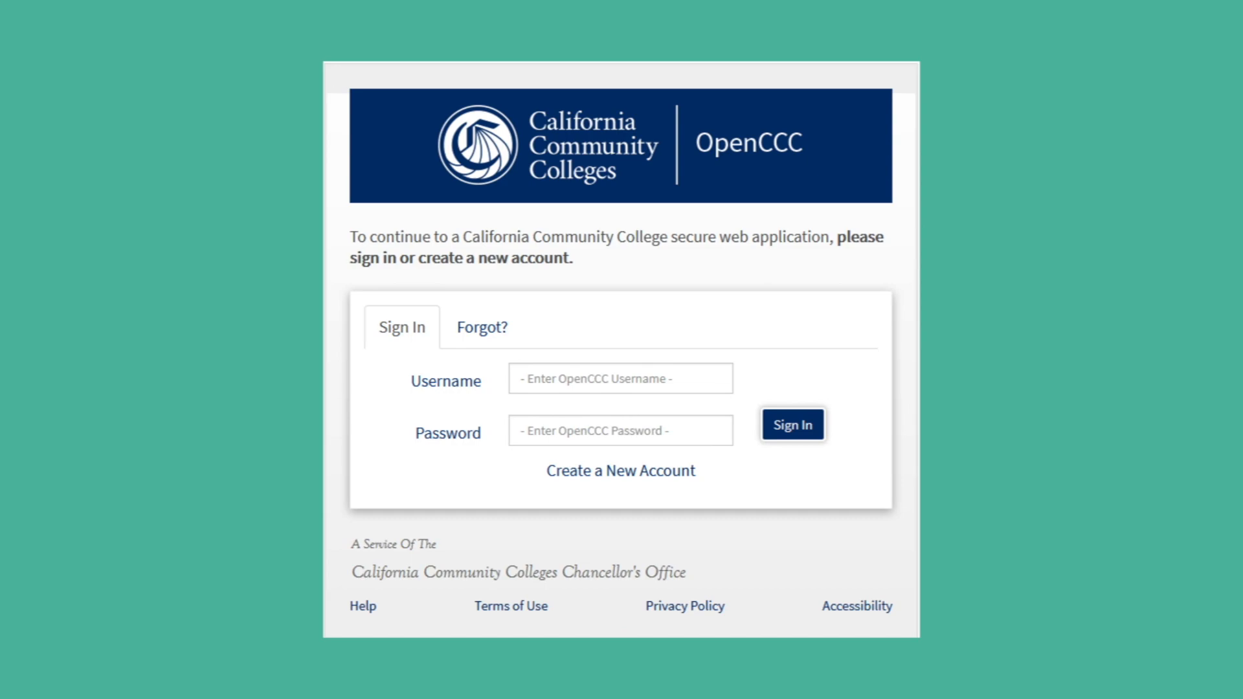
Step: Sign in to the OpenCCC account to reach My International Applications
left_click(792, 425)
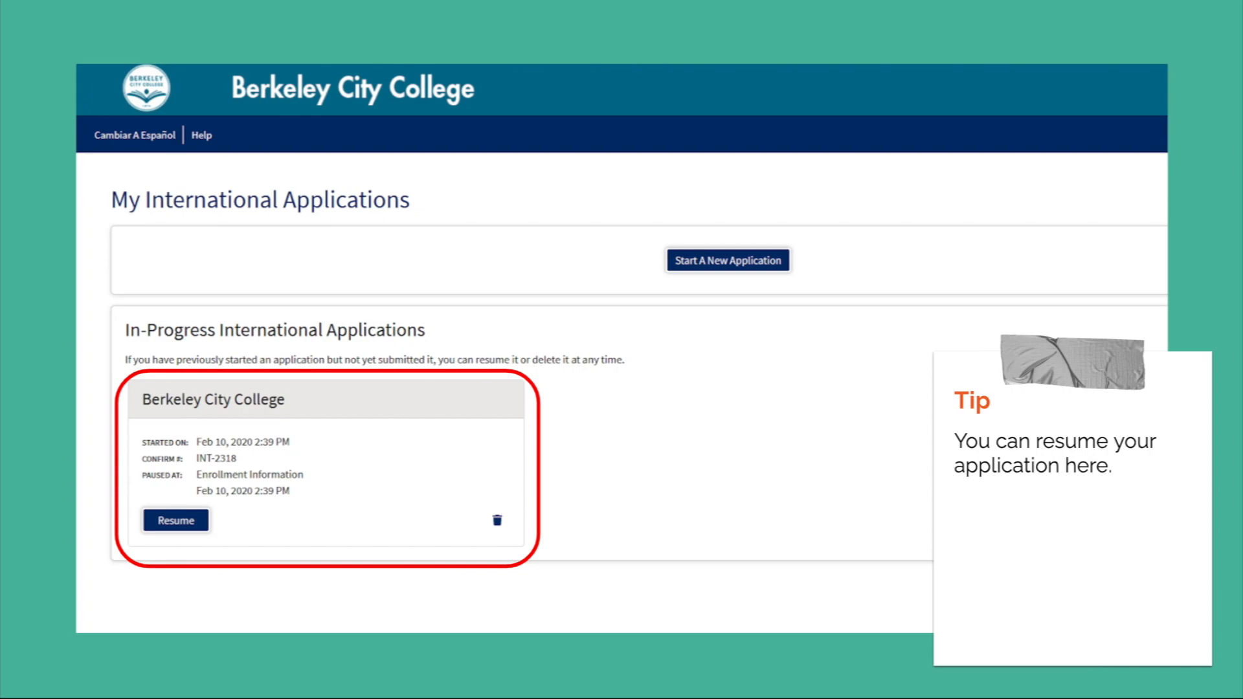
Step: Resume the in-progress Merritt College application at Enrollment Information
left_click(175, 520)
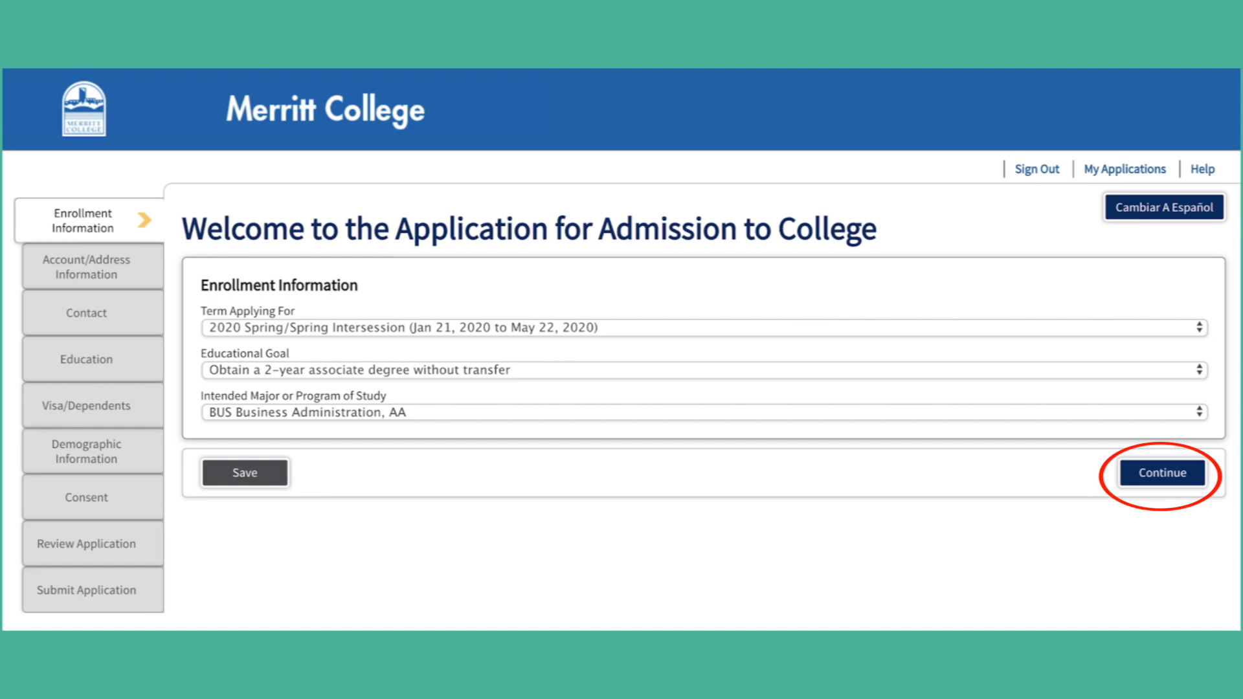
Step: Save enrollment, edit outdated account info, and save mailing and permanent home addresses
left_click(1161, 473)
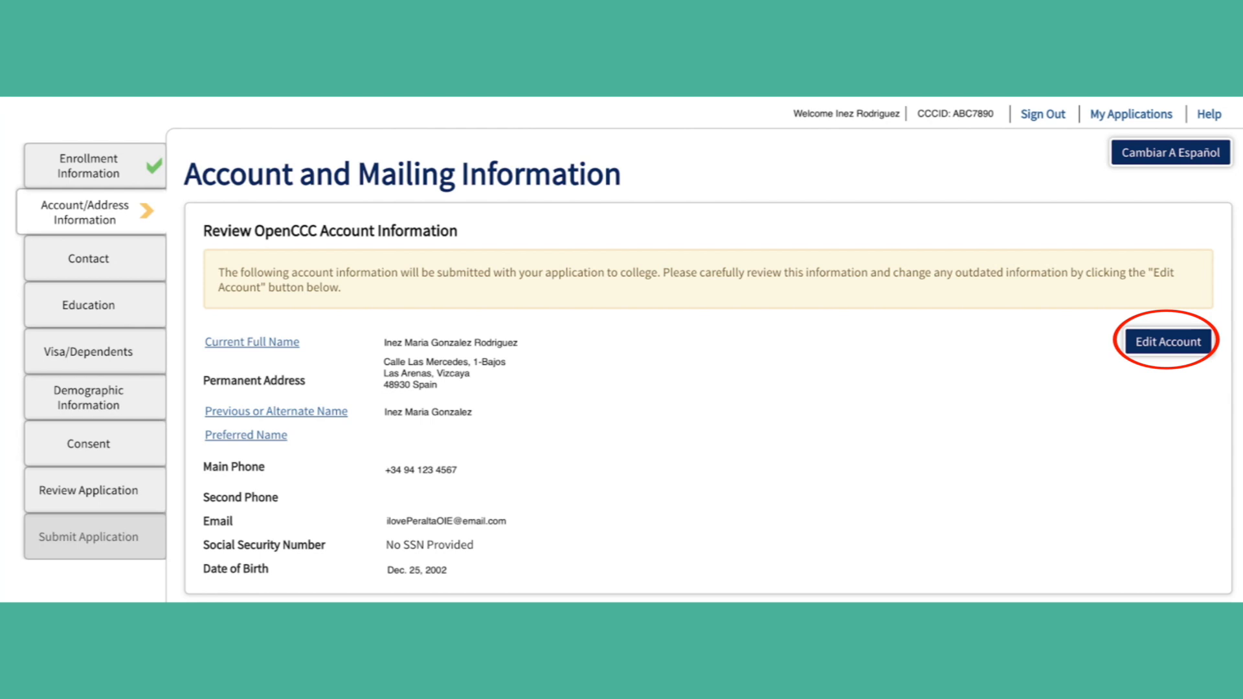
left_click(1165, 341)
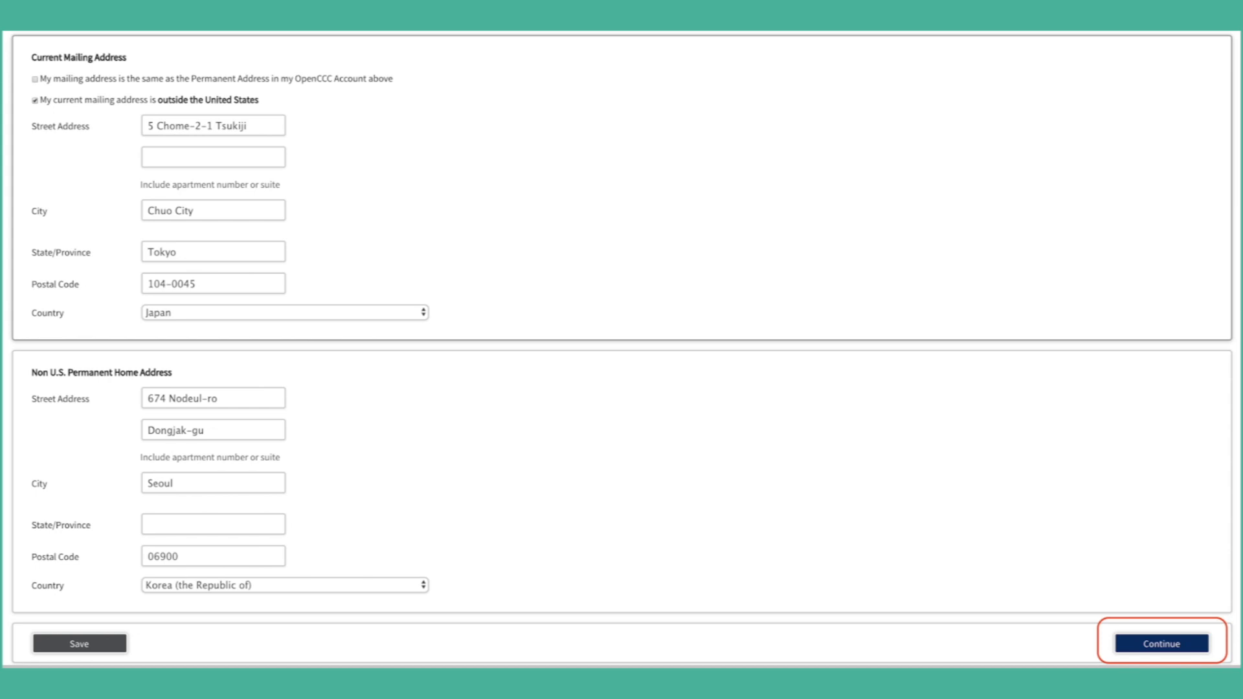
left_click(1157, 643)
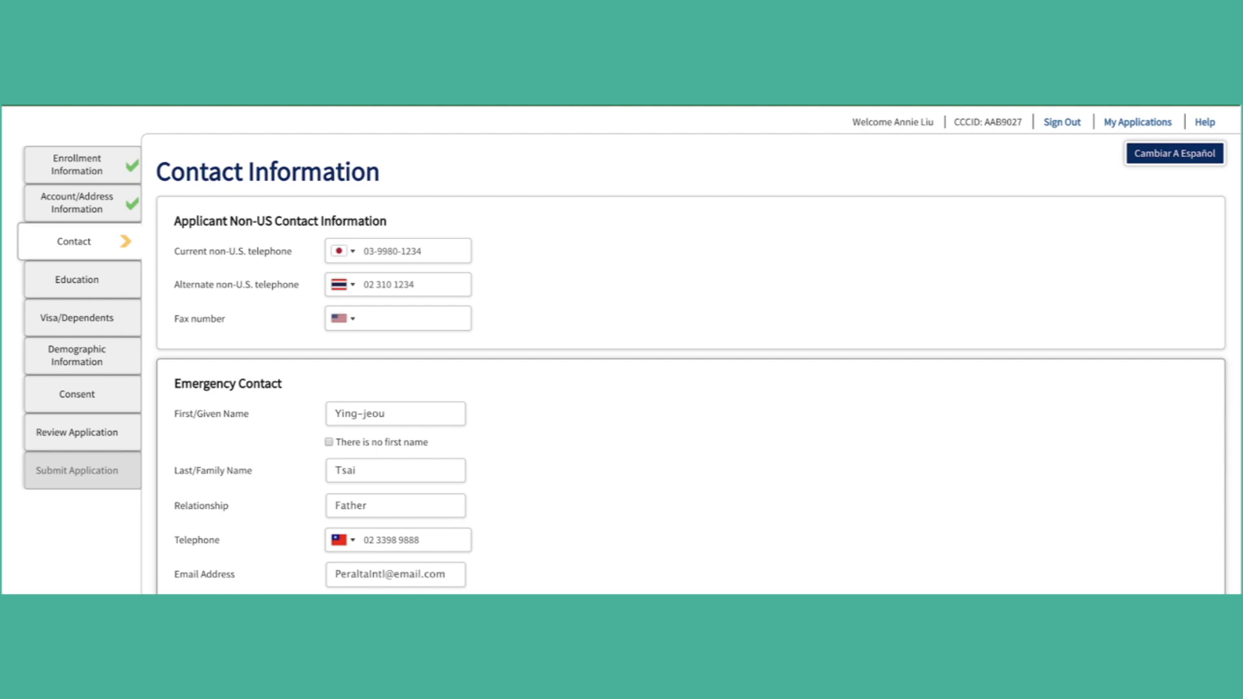
Step: Save non-US phones, emergency contact and Paris parent/guardian contact
scroll("down", 3)
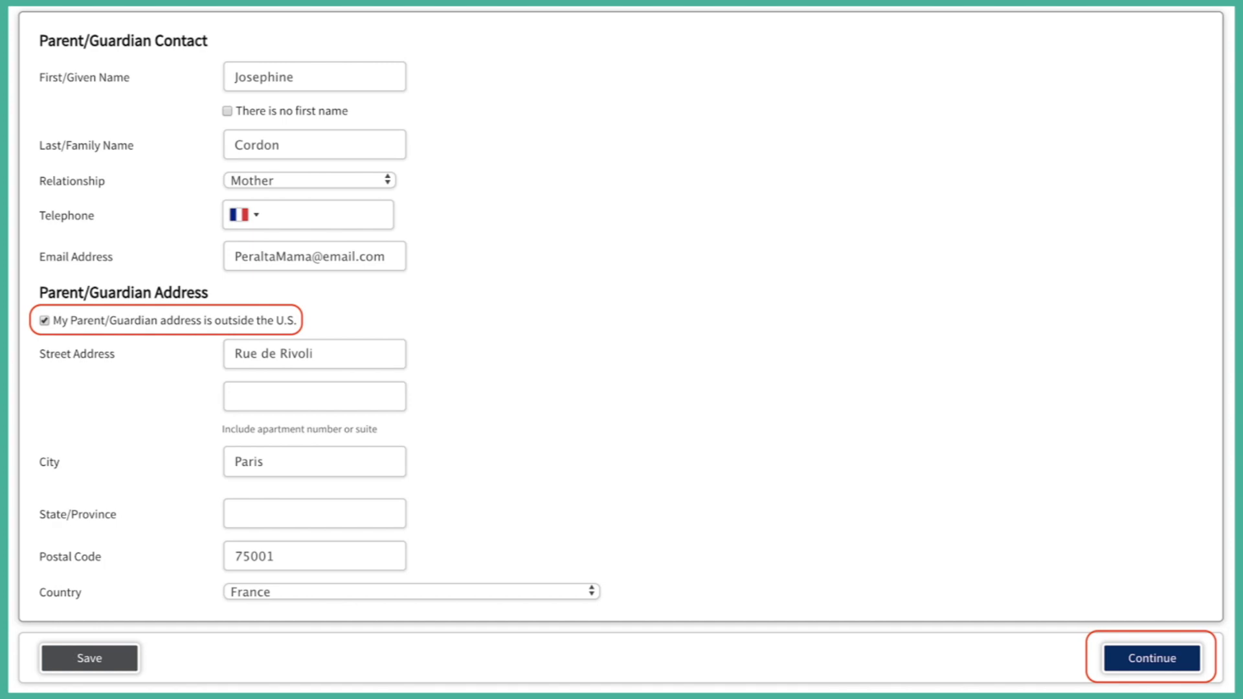
left_click(1150, 658)
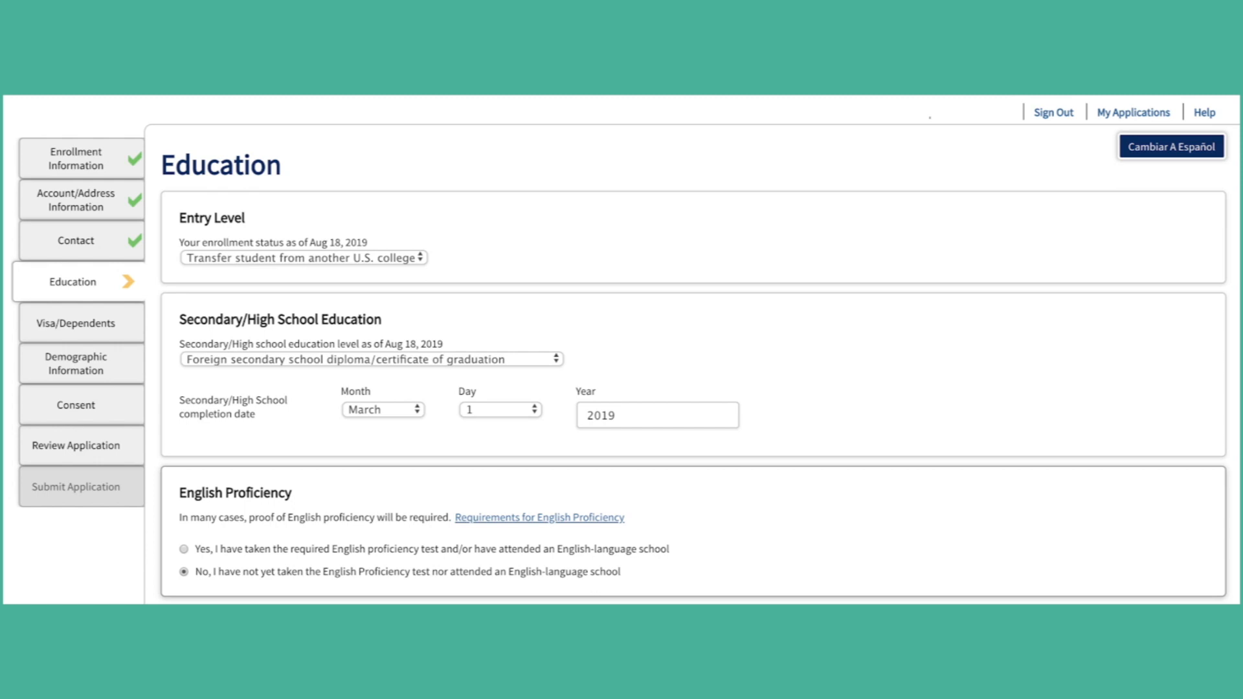
Step: Save the Lyon secondary school and prior university education history
left_click(183, 549)
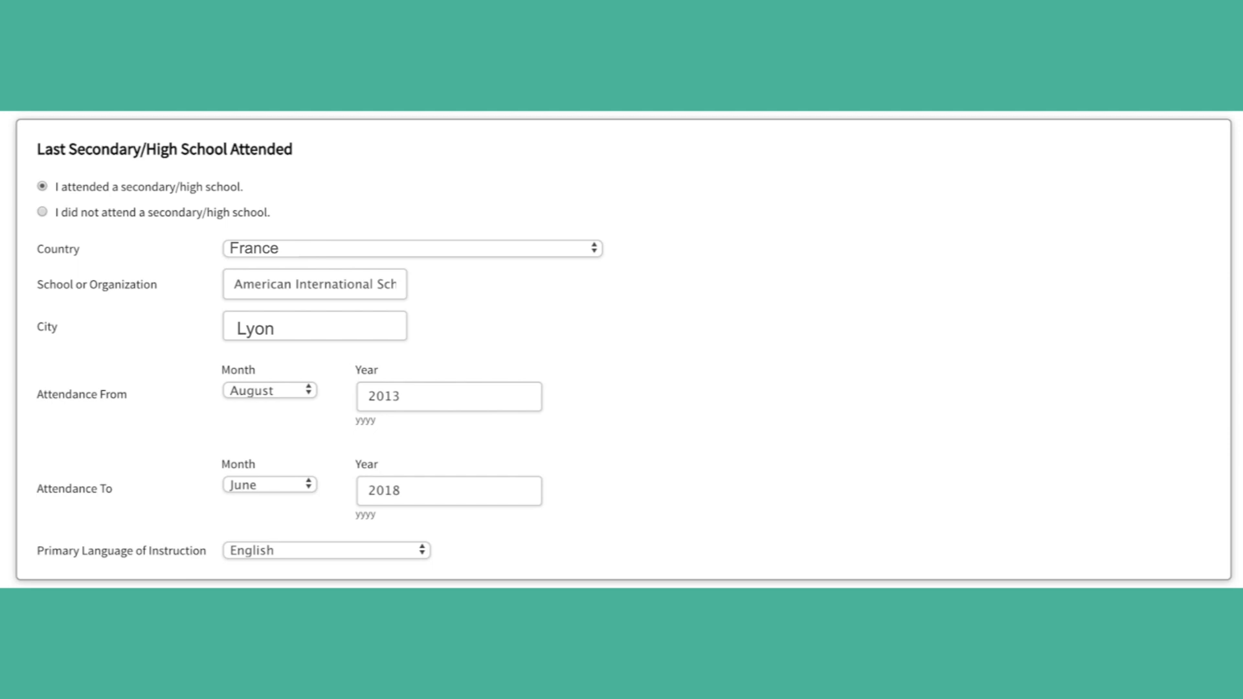
left_click(1114, 674)
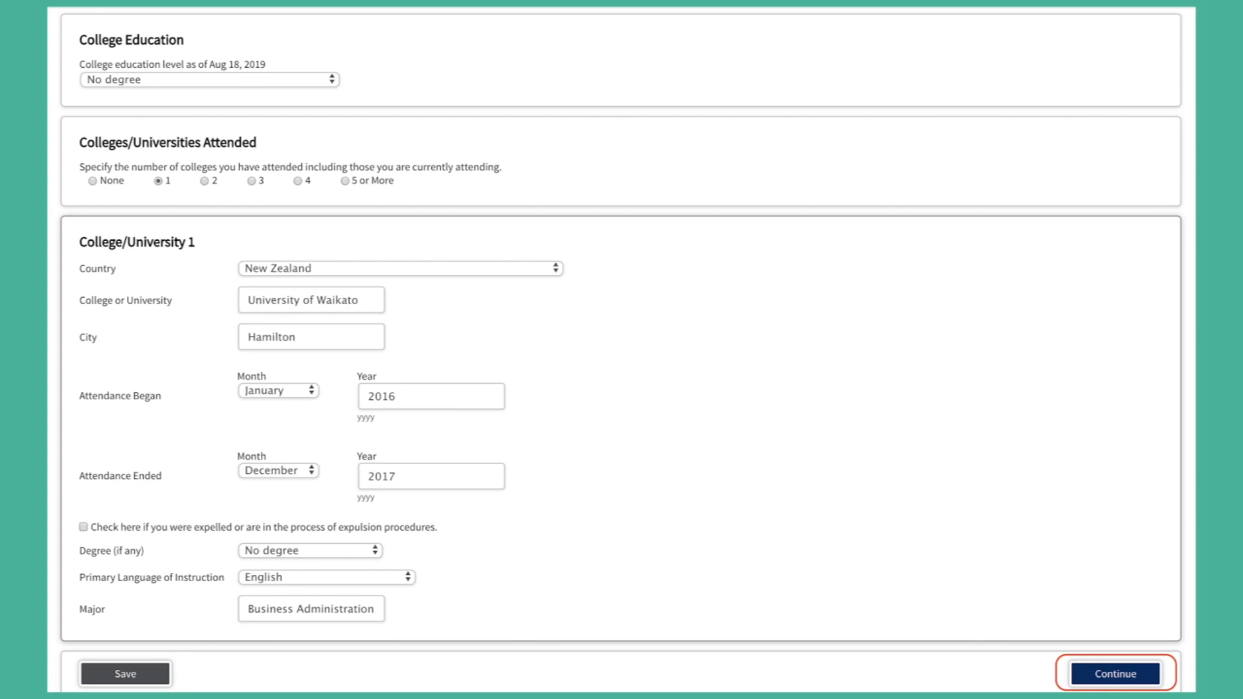
left_click(1113, 673)
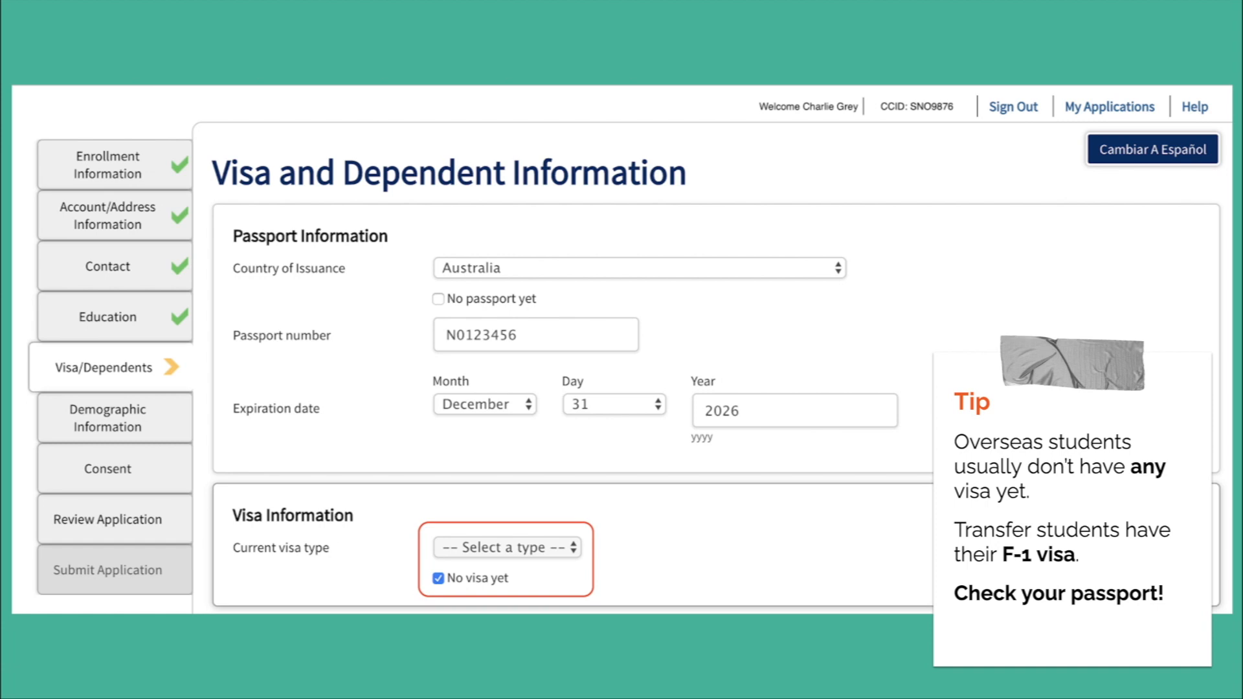
Step: Enter the Australian passport details and mark 'No visa yet'
scroll("down", 3)
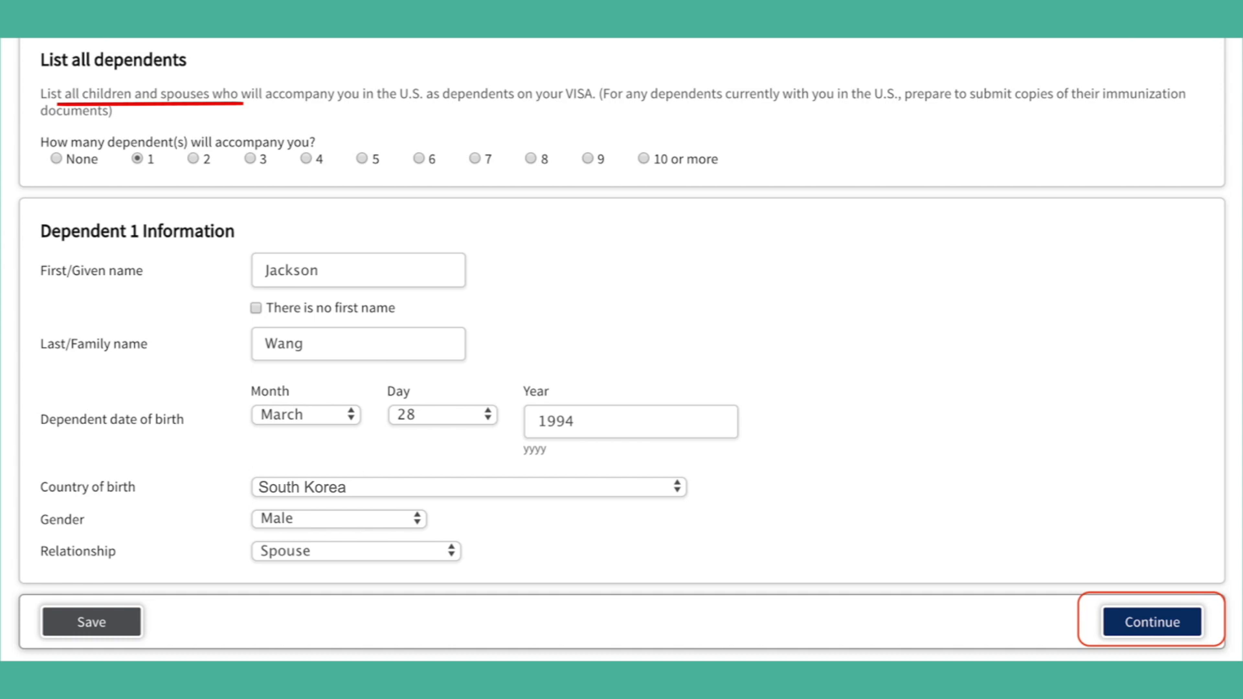
Step: Save the spouse dependent born in South Korea and the visa section
left_click(1149, 622)
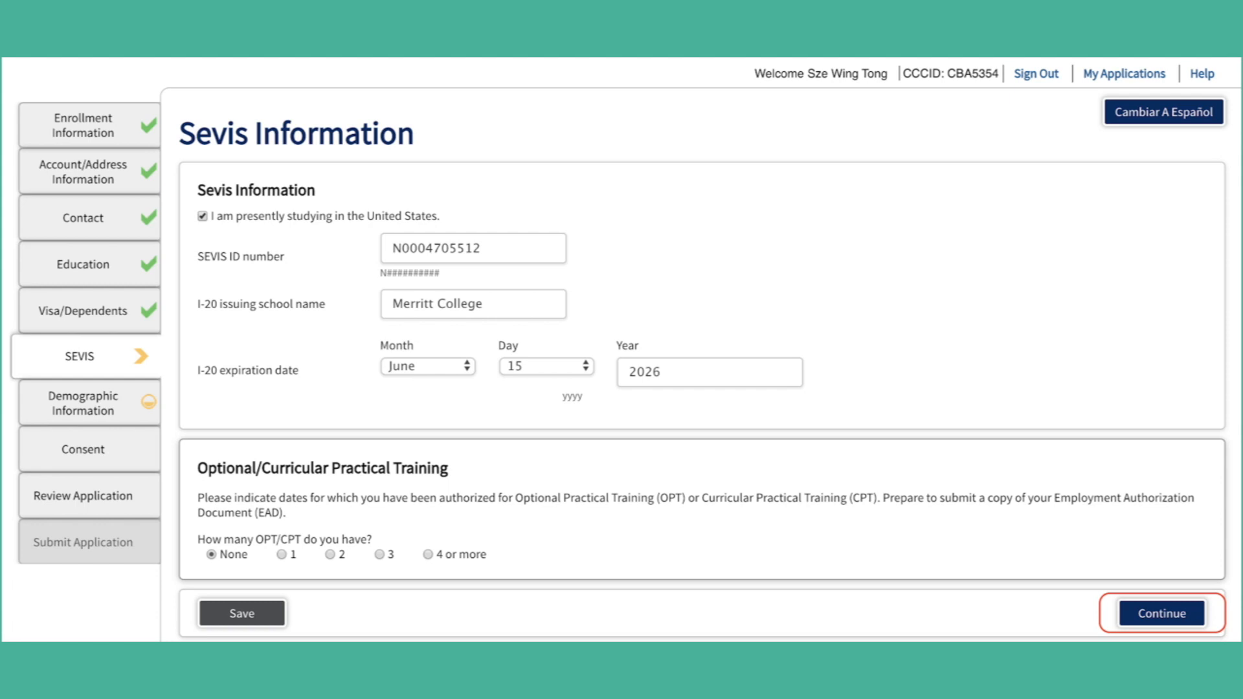
Step: Save SEVIS details and one Laney College OPT period, August 2018 to August 2019
left_click(280, 554)
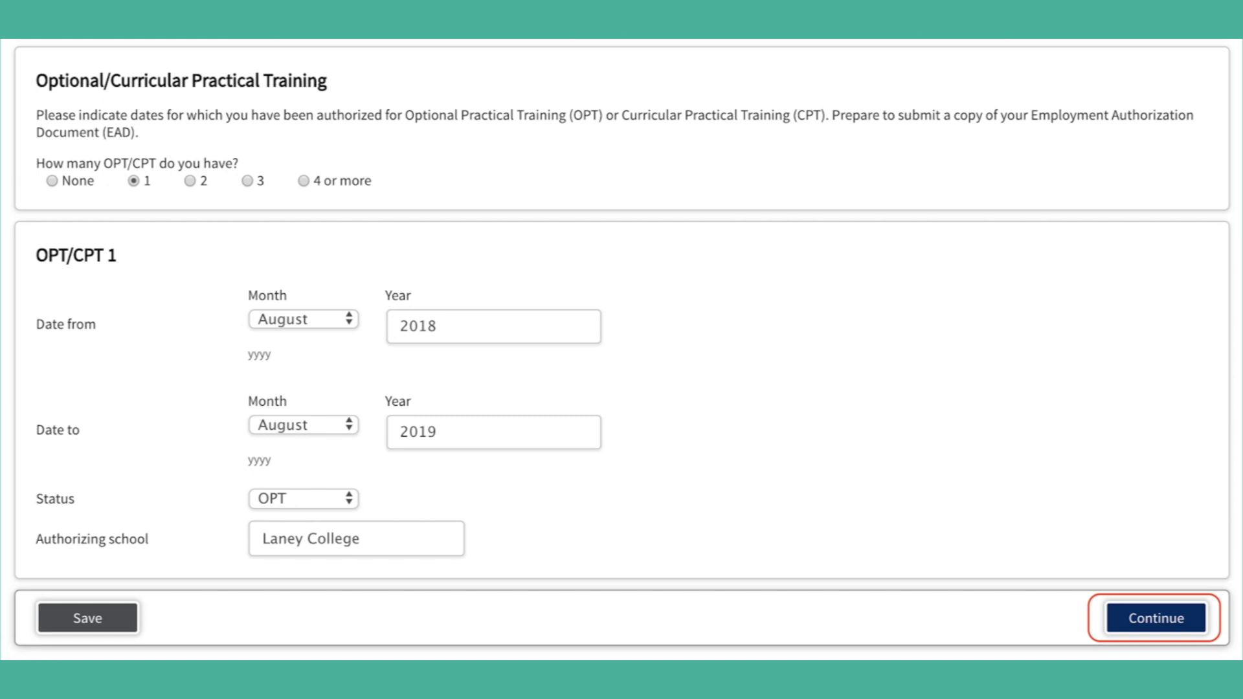
left_click(1154, 618)
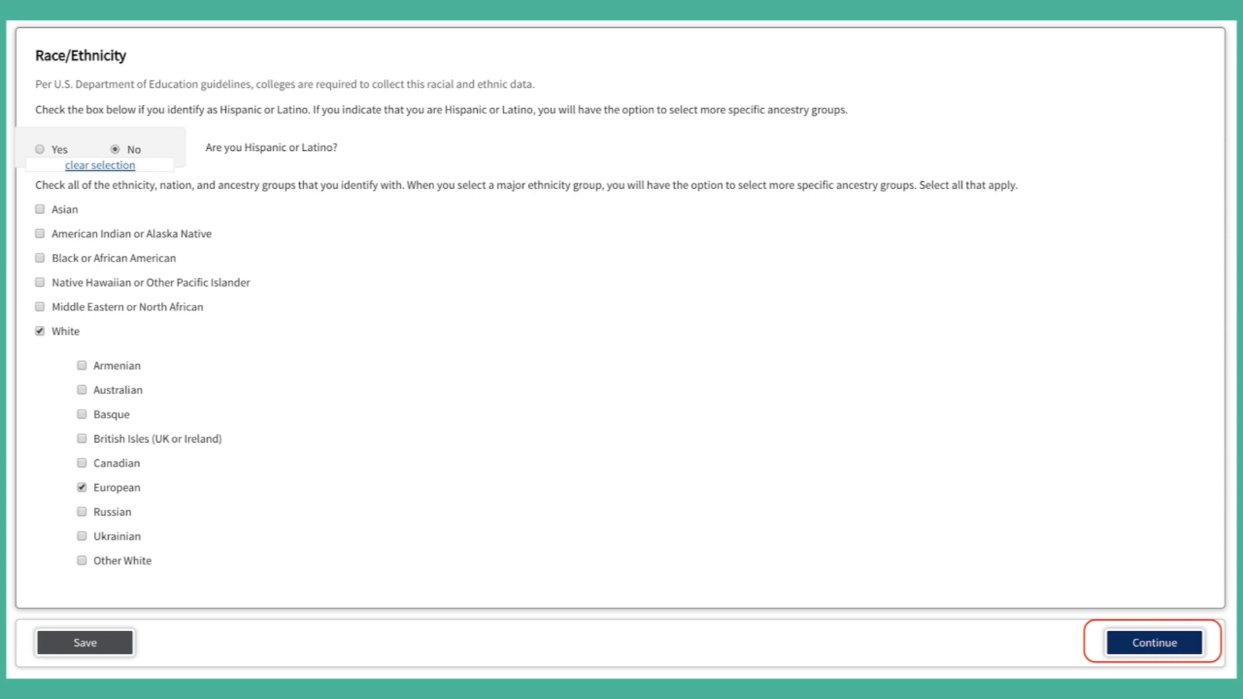
Step: Save not Hispanic/Latino, White with European ancestry answers
left_click(1150, 642)
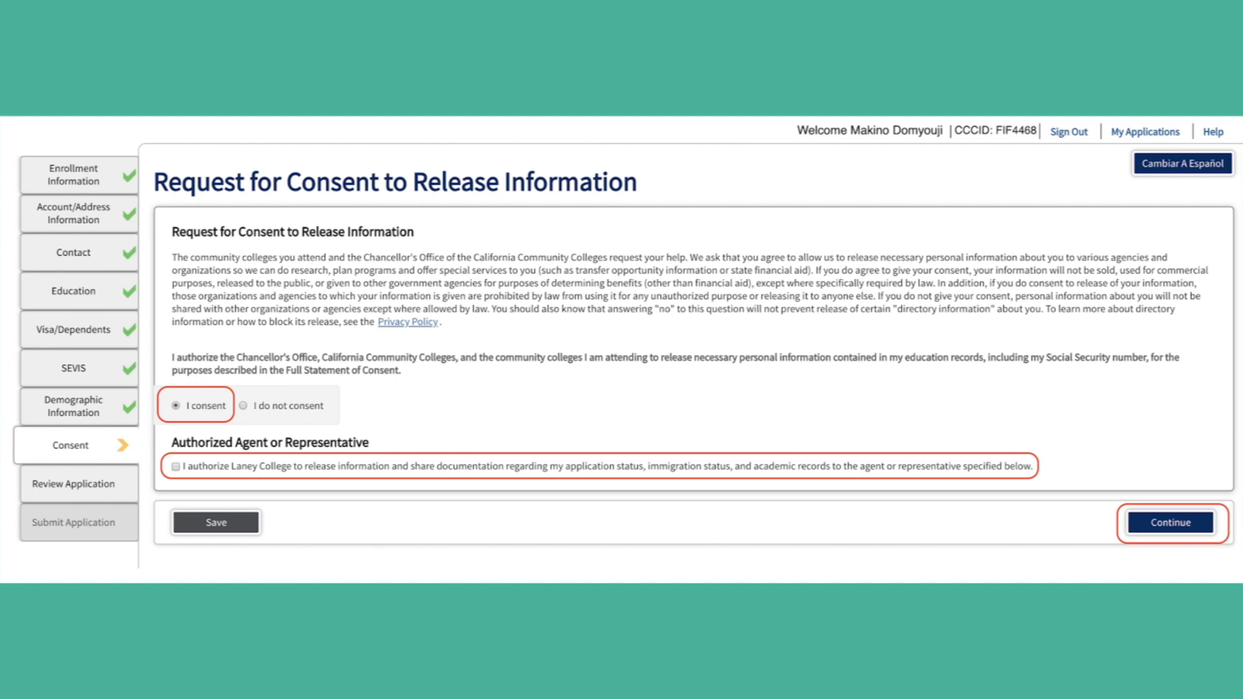
Step: Save the 'I consent' release-of-information choice
left_click(176, 467)
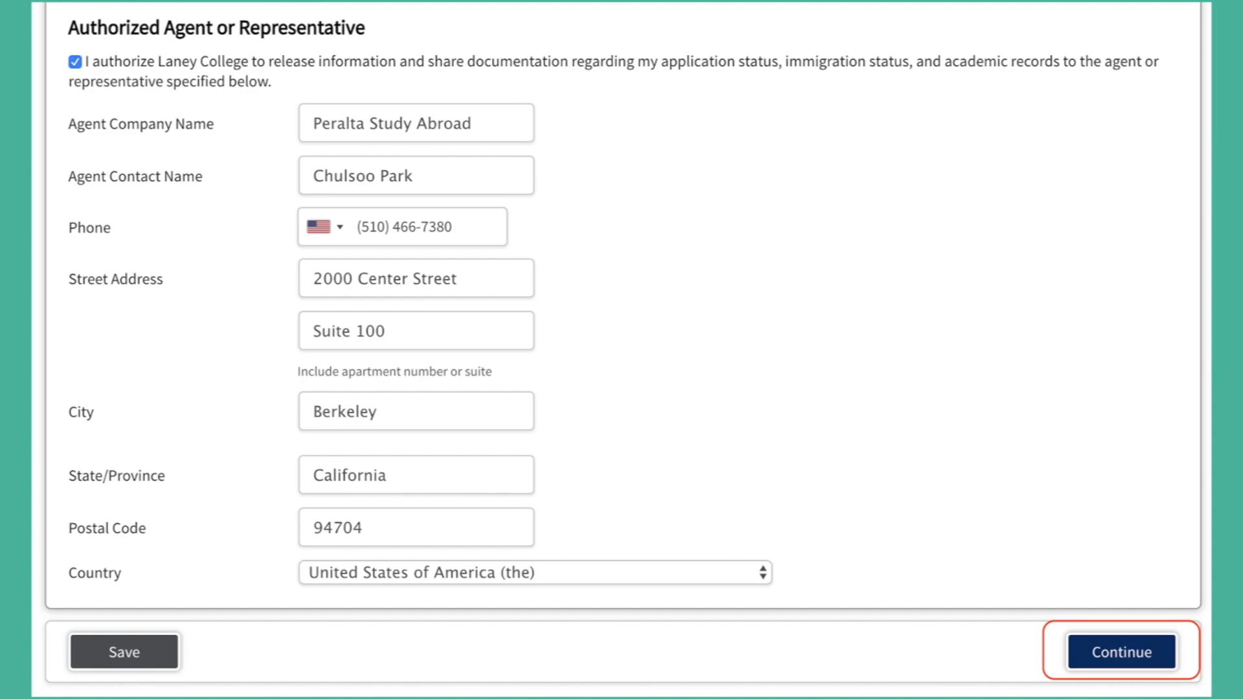
Step: Save the Peralta Study Abroad agent details and continue to the next section
left_click(1119, 651)
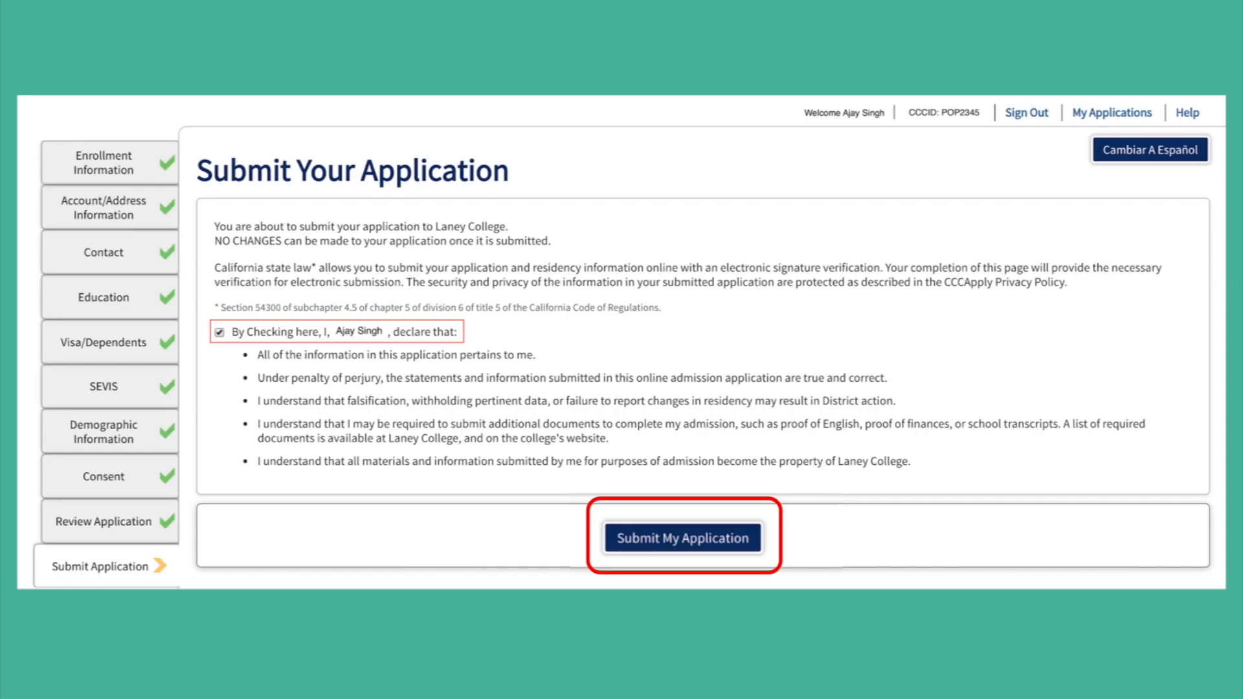
Step: Submit the signed application to Laney College
left_click(682, 537)
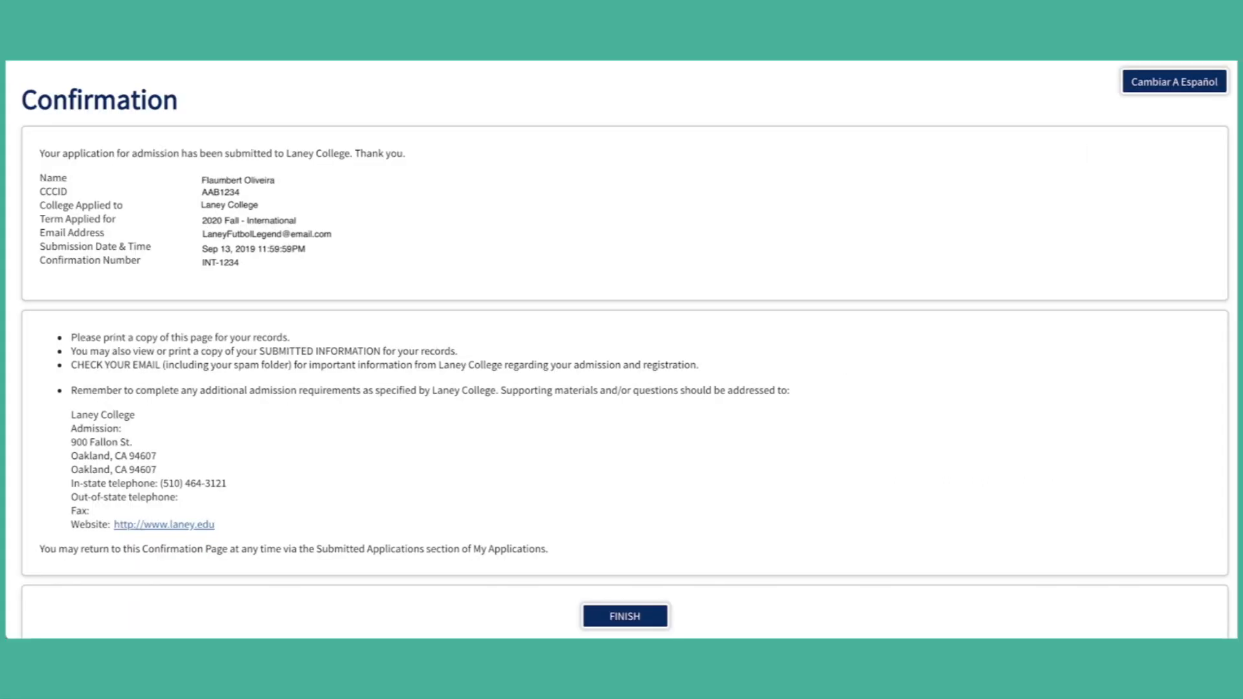
Step: Finish and leave the Confirmation page for the 2020 Fall International application
left_click(623, 616)
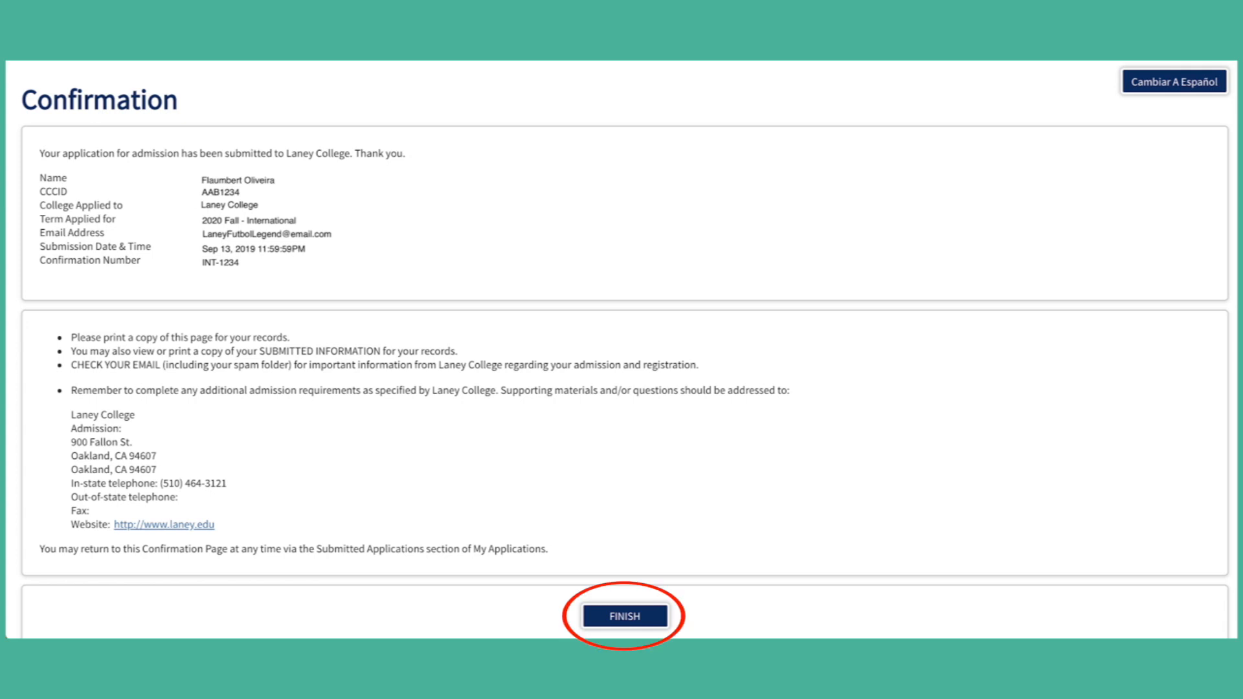
left_click(624, 616)
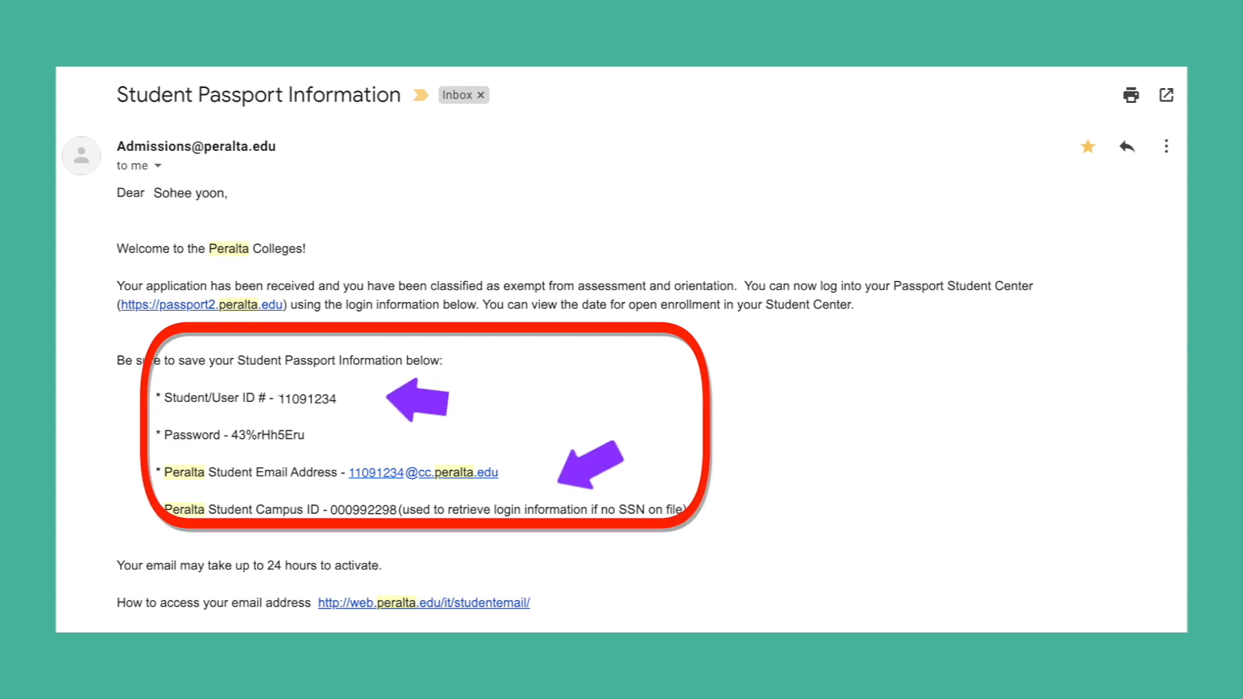
Step: Follow the Student Passport email's student email link to the Peralta Portal home page
scroll("down", 3)
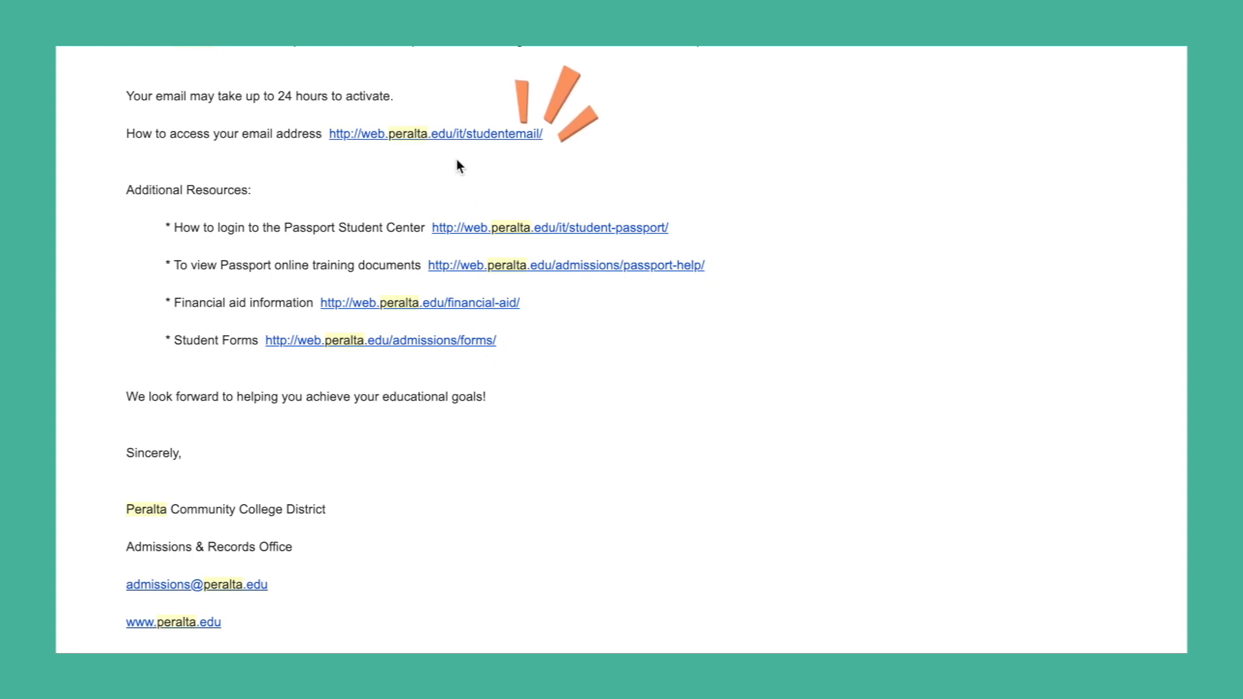
mouse_move(456, 147)
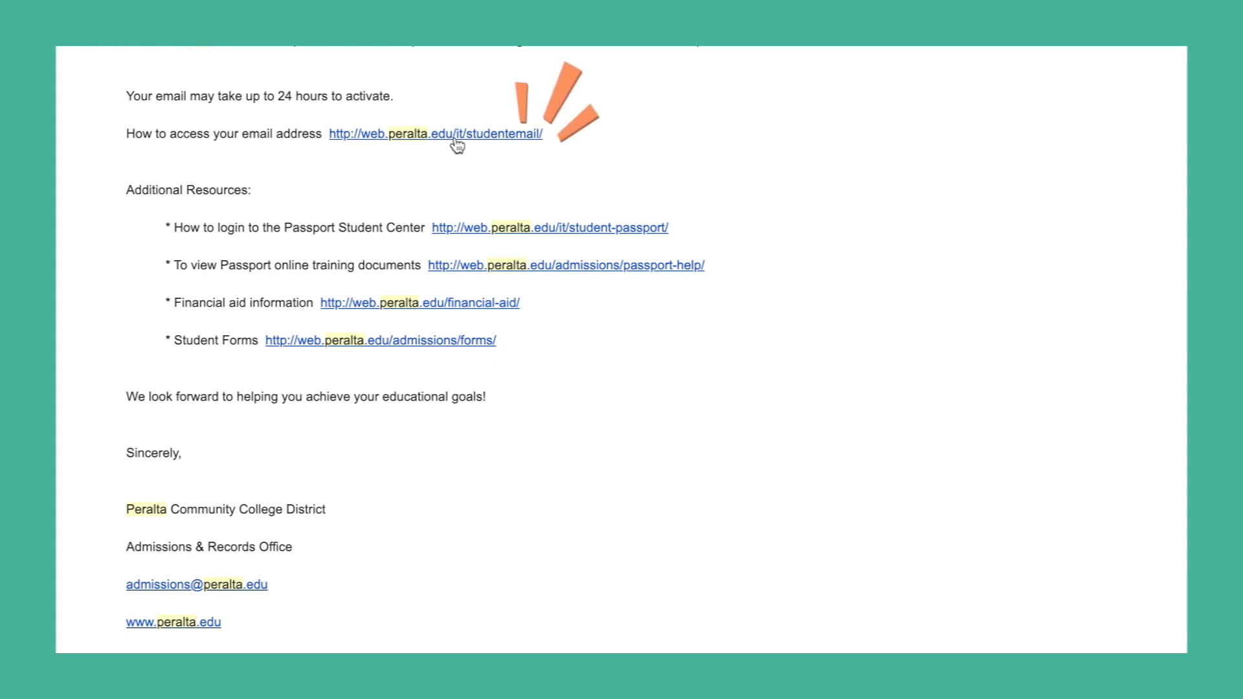
left_click(433, 132)
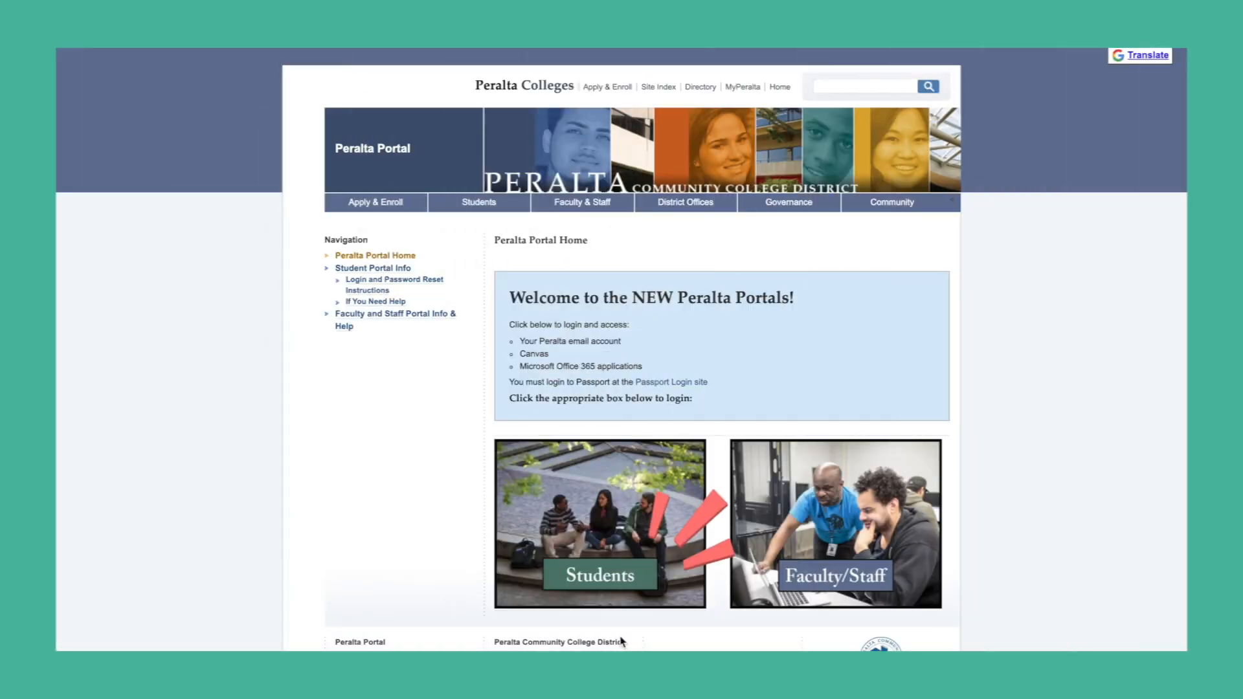